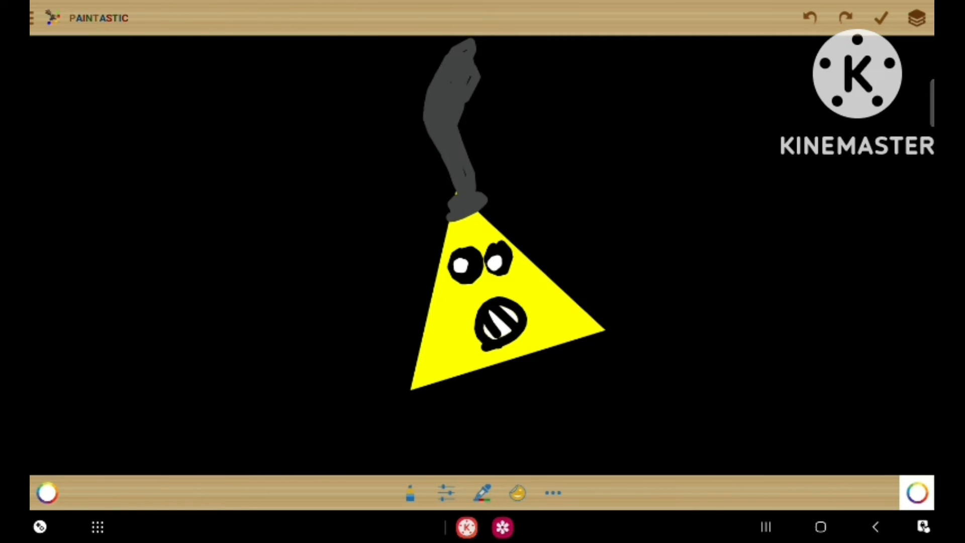
# Paint a brush stroke on the triangle-and-grey-shape scene on the black canvas.
pyautogui.moveTo(452, 234); pyautogui.dragTo(505, 246)
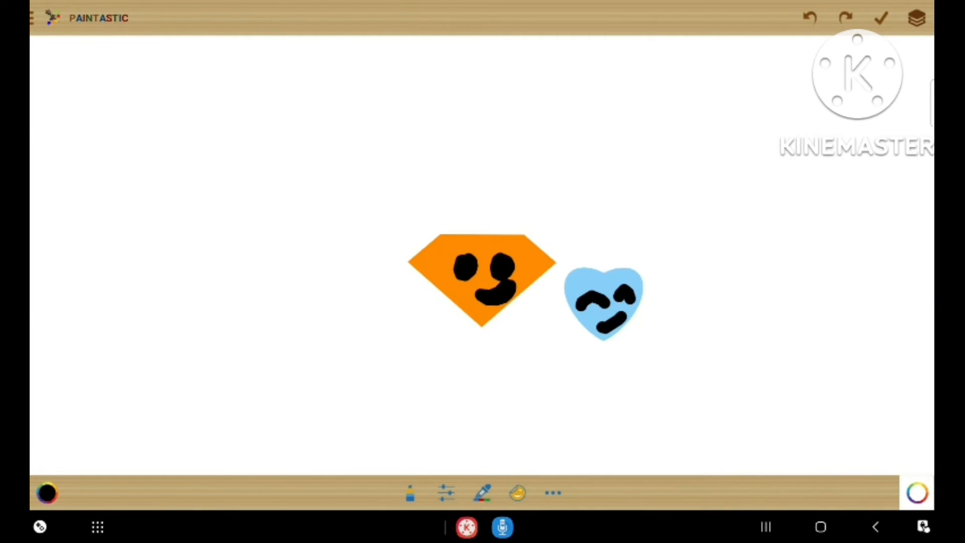
# Paint the yellow triangle on the left and the red ball on the right with a flat mouth.
pyautogui.moveTo(345, 246); pyautogui.dragTo(363, 345)
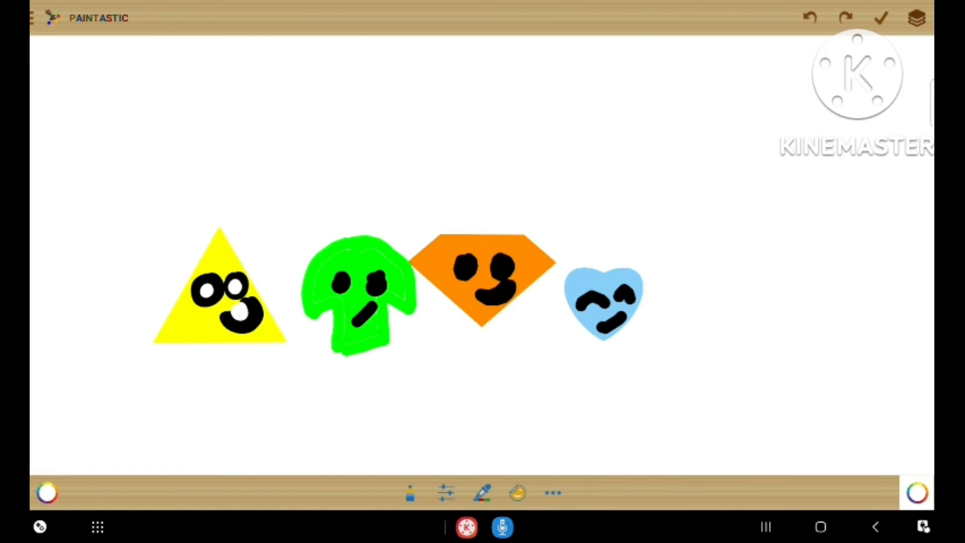
pyautogui.moveTo(708, 246); pyautogui.dragTo(775, 344)
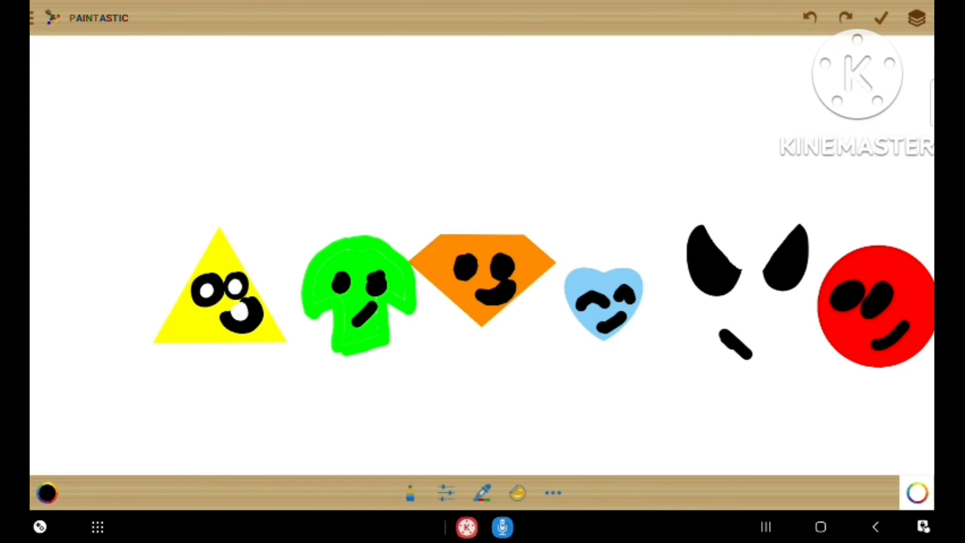
pyautogui.moveTo(850, 326); pyautogui.dragTo(892, 329)
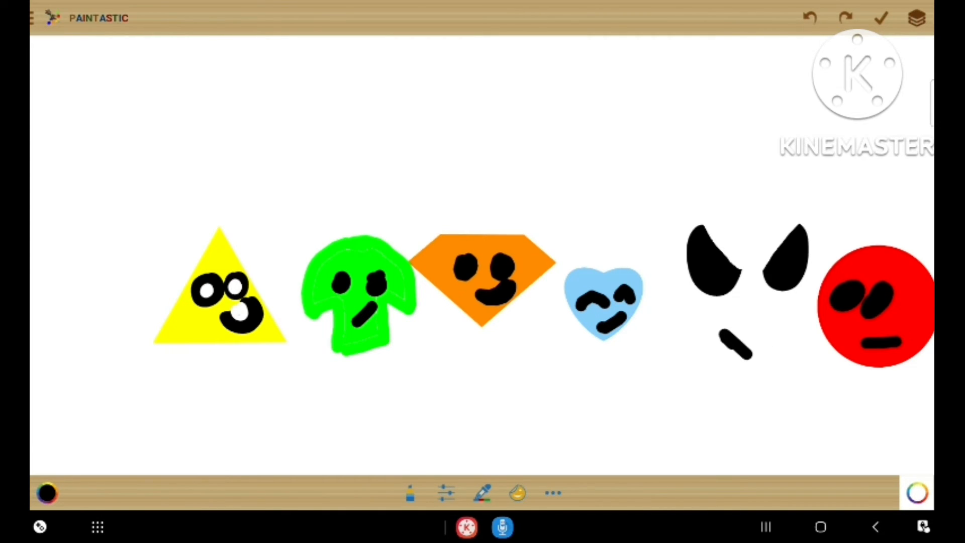
pyautogui.moveTo(874, 302); pyautogui.dragTo(323, 425)
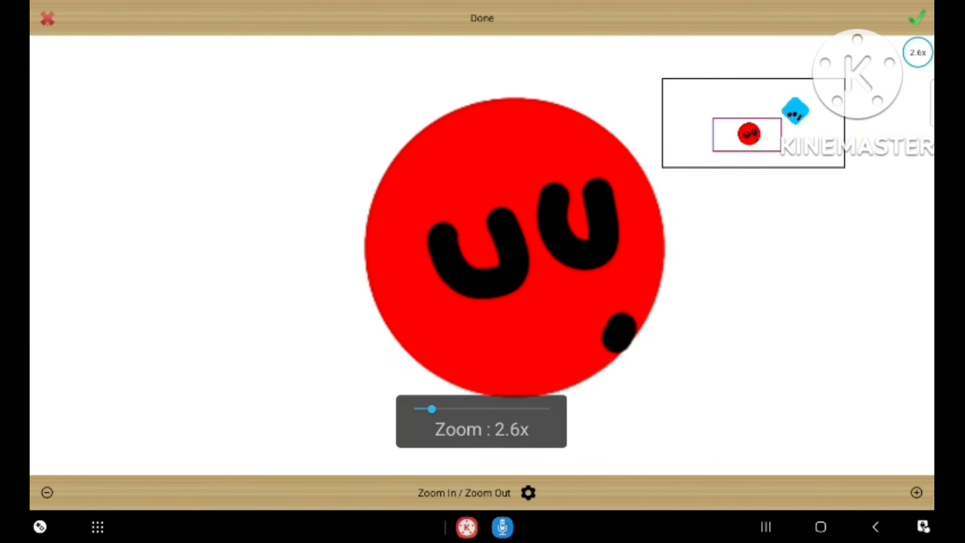
# Confirm the magnified view of the red ball with the check mark.
pyautogui.click(914, 20)
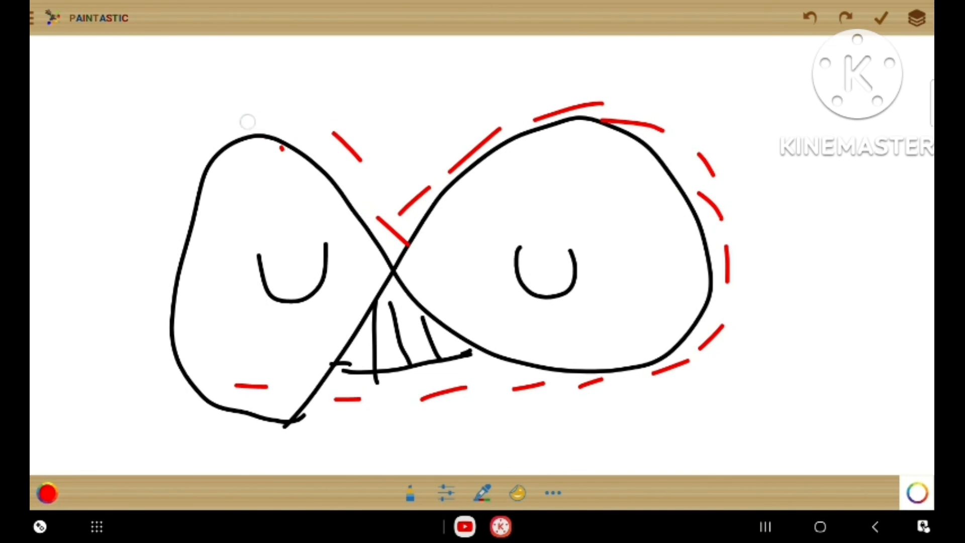
# Draw red brush dashes around the creature's left teardrop lobe.
pyautogui.moveTo(258, 123); pyautogui.dragTo(154, 314)
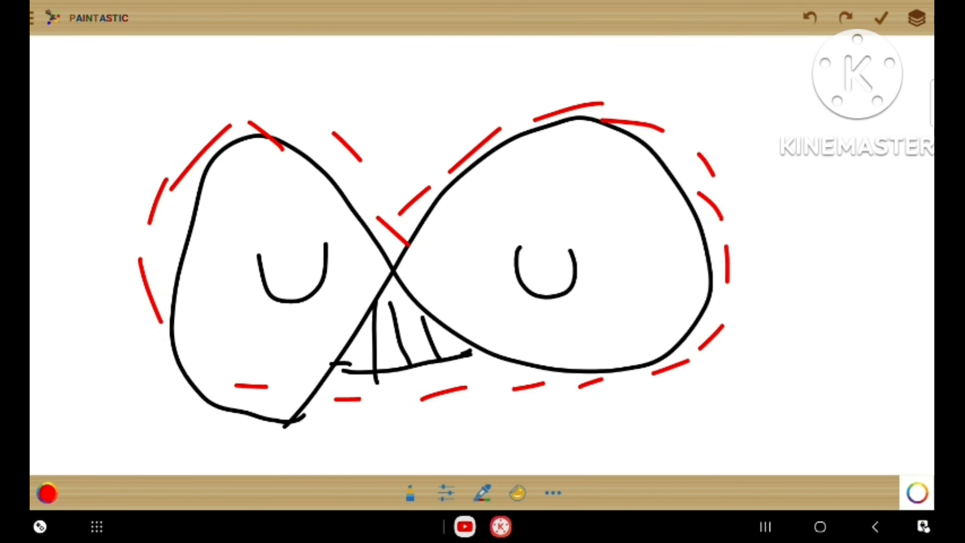